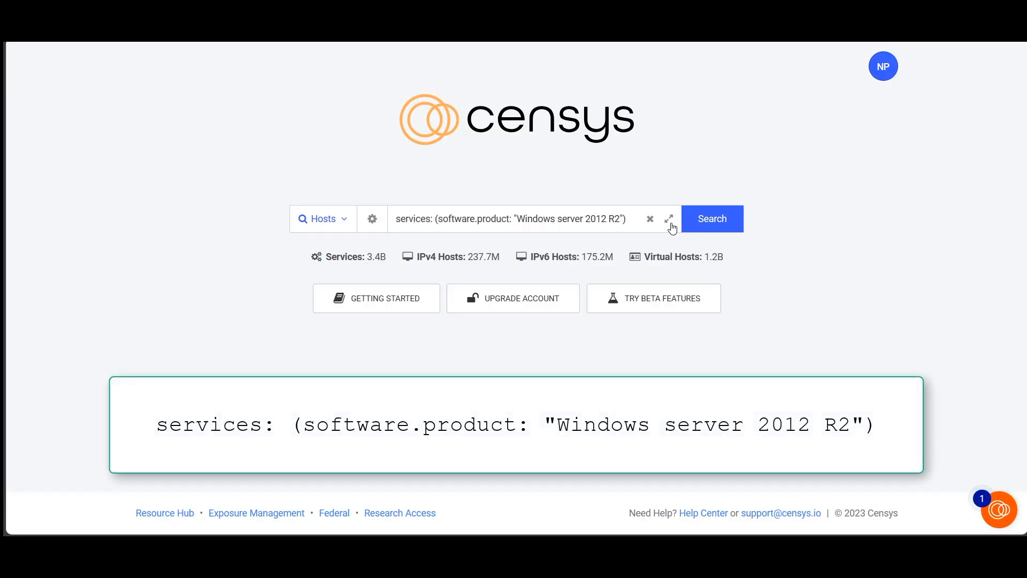
Run the Windows Server 2012 R2 host query, note the 669,787 results, and ready the query for refinement.
left_click(670, 218)
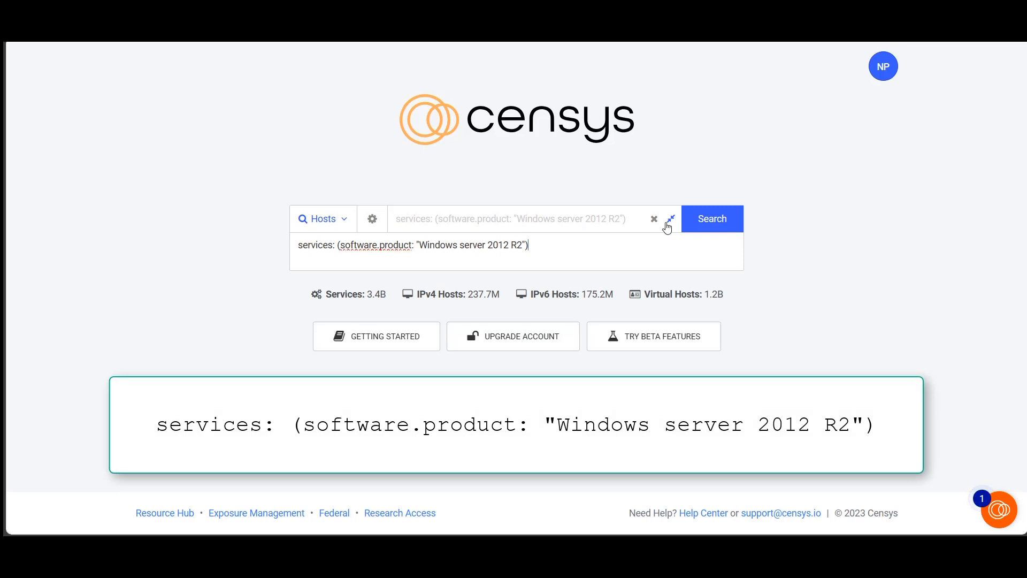
left_click(713, 218)
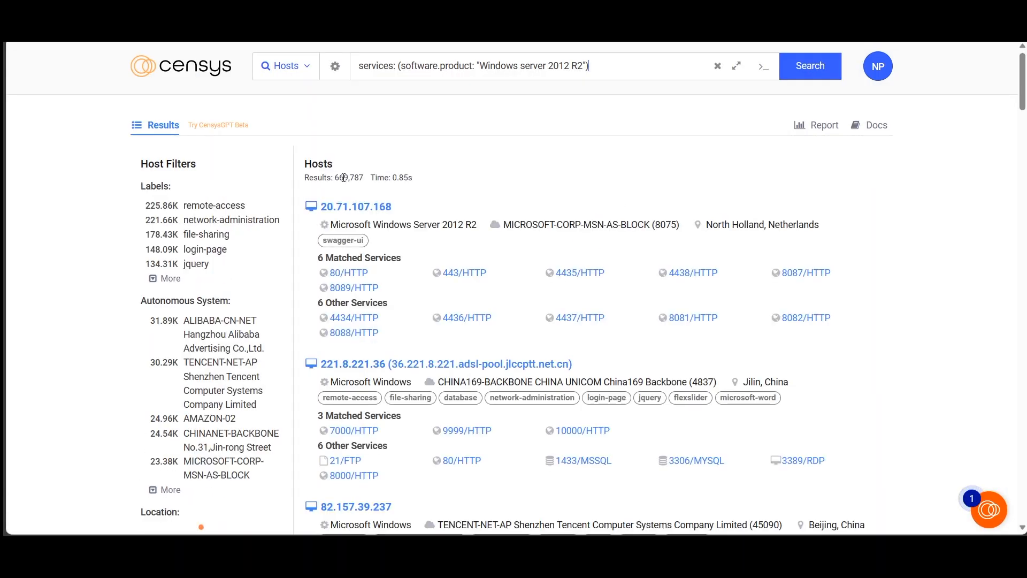
double_click(346, 177)
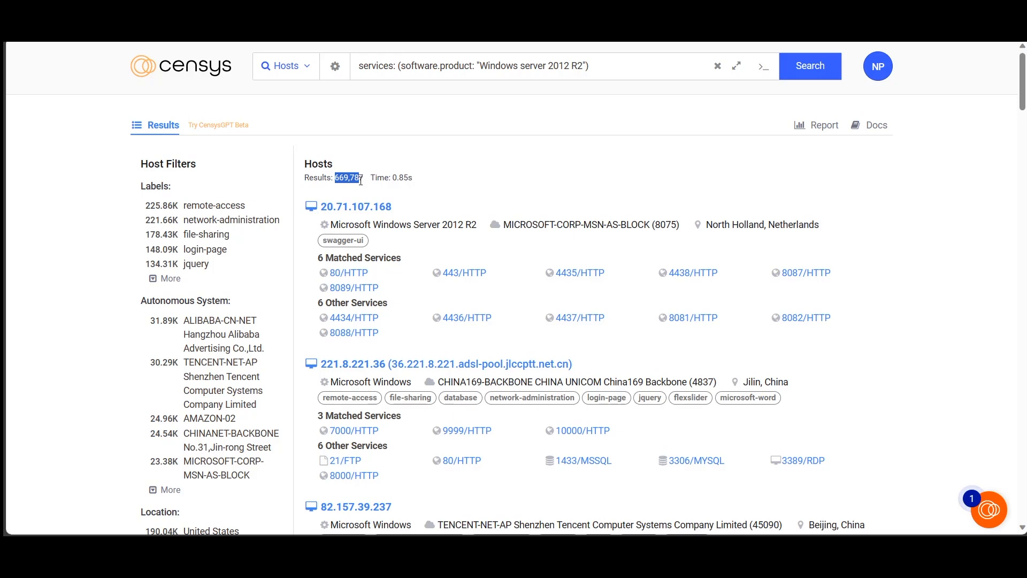
left_click(736, 67)
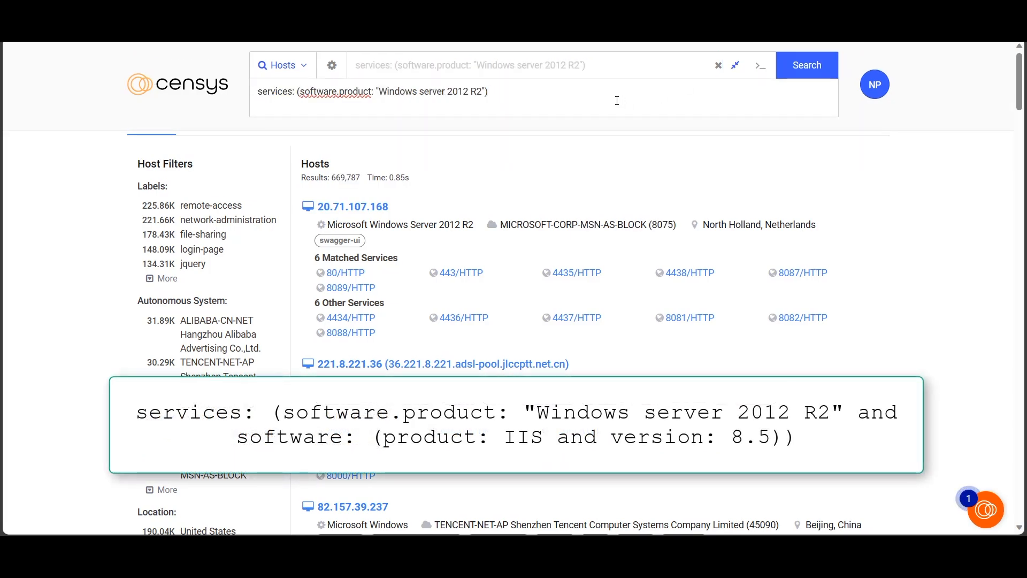
Add 'and software: (product: IIS and version: 8.5)' to the query and rerun it.
triple_click(372, 91)
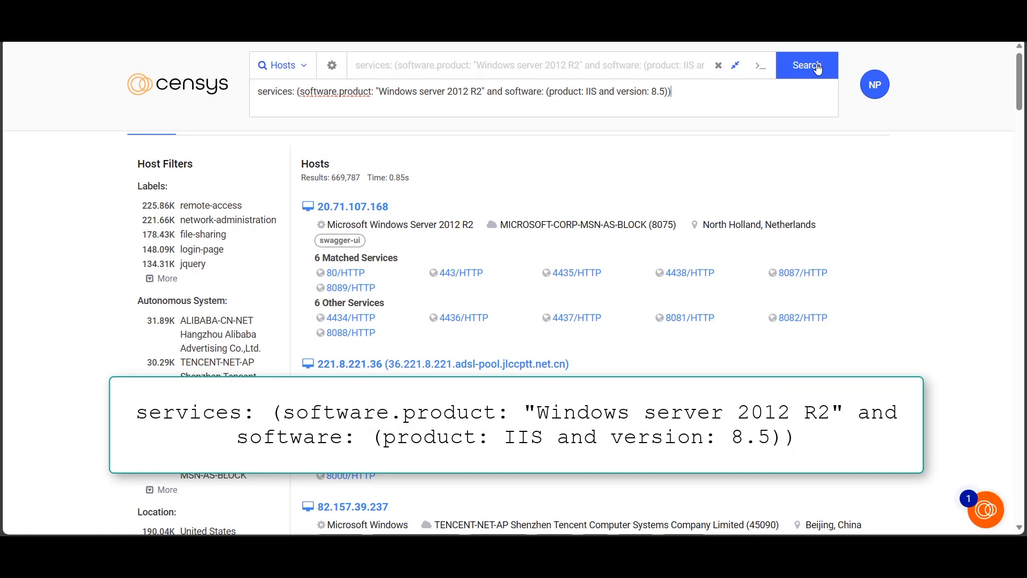
left_click(806, 64)
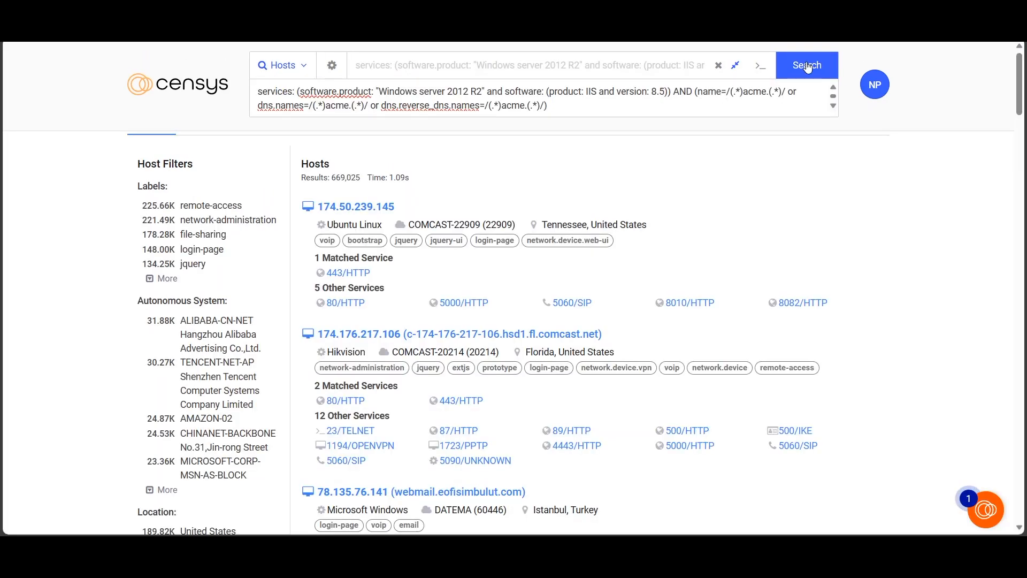
Add the acme name/dns.names/reverse_dns.names regex filter and rerun, leaving 83 hosts.
left_click(807, 65)
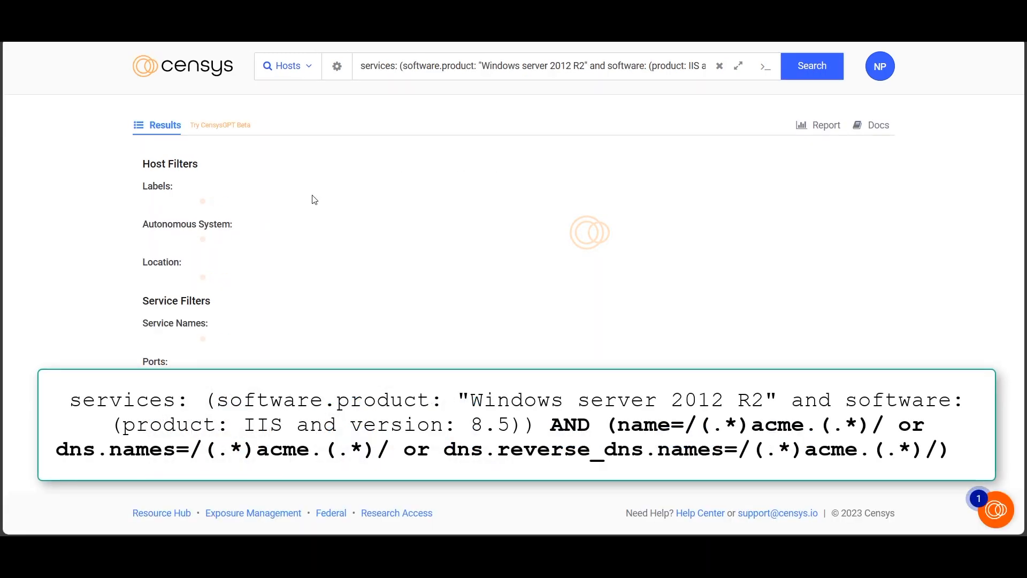
left_click(812, 66)
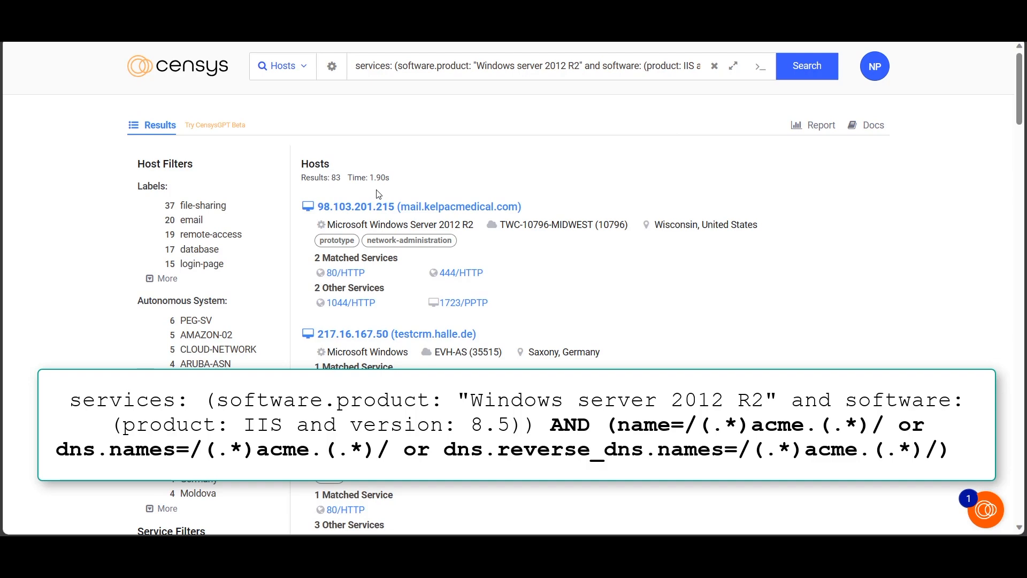